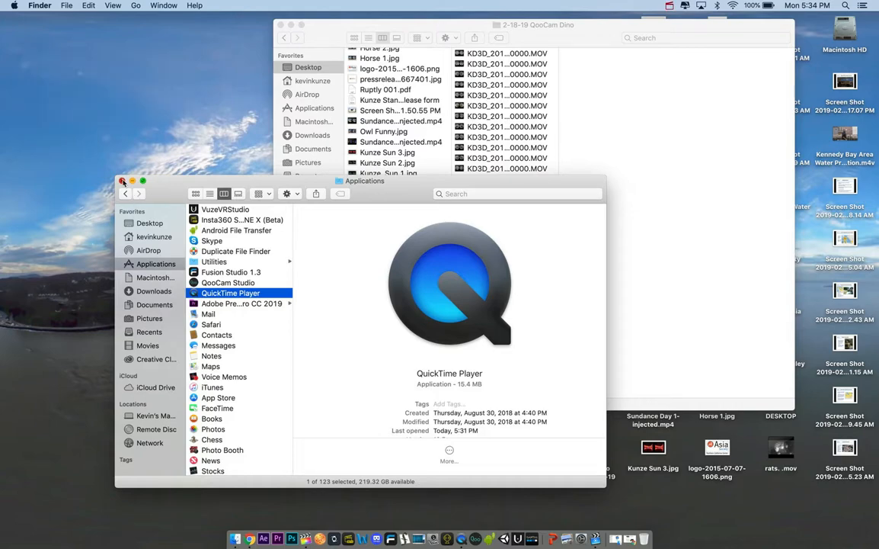
- Preview two KD3D dual-fisheye .MOV clips in the 2-18-19 QooCam Dino folder
click(122, 182)
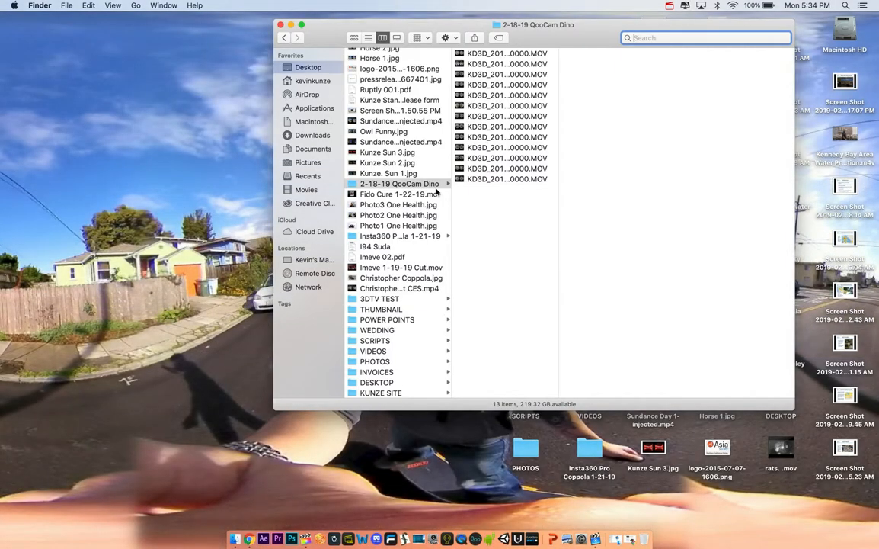
click(503, 146)
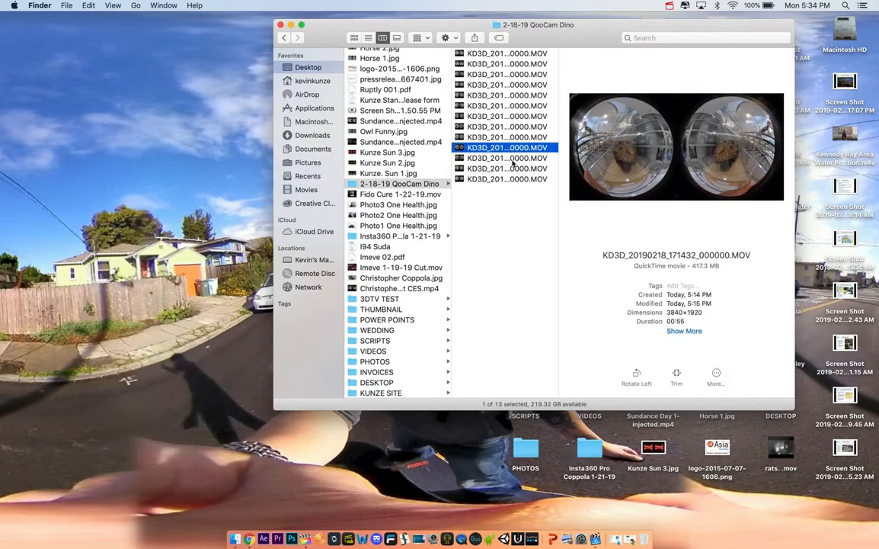
click(504, 157)
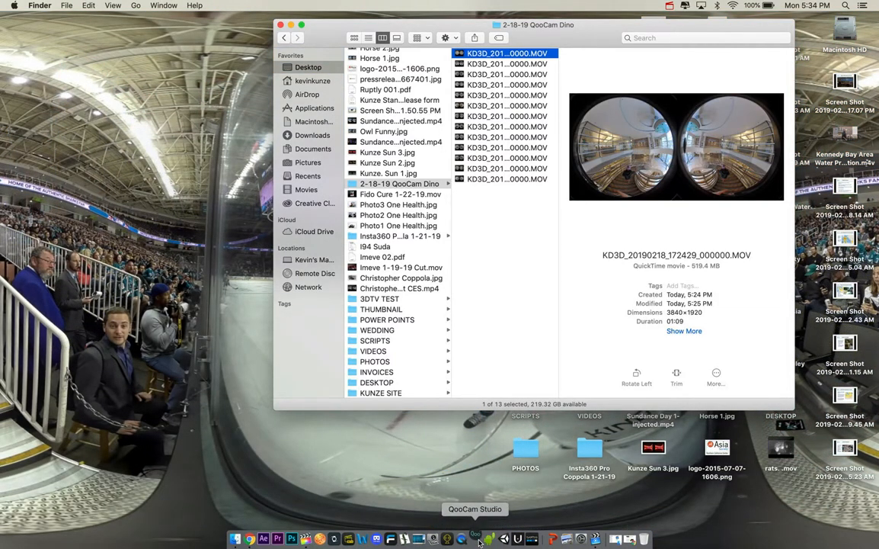
- Launch the QooCam Studio editor and import every KD3D .MOV clip from the folder
click(475, 537)
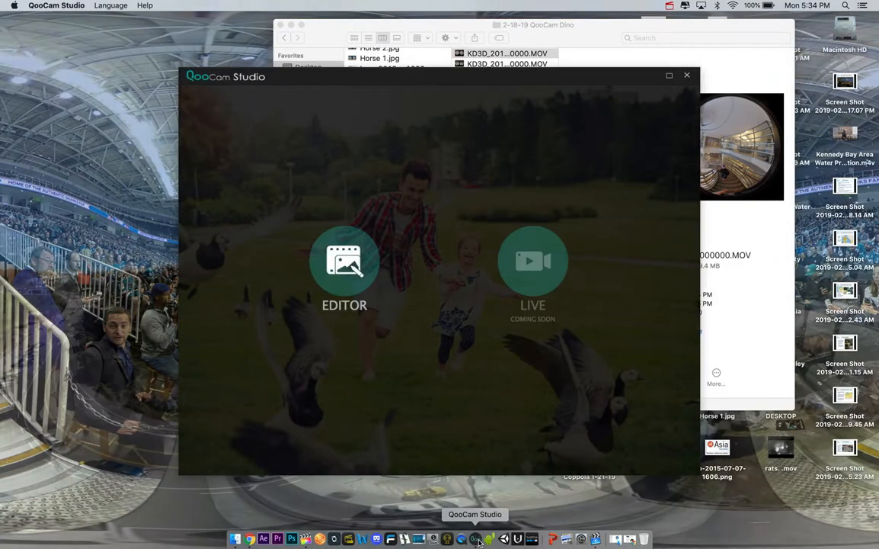
click(345, 262)
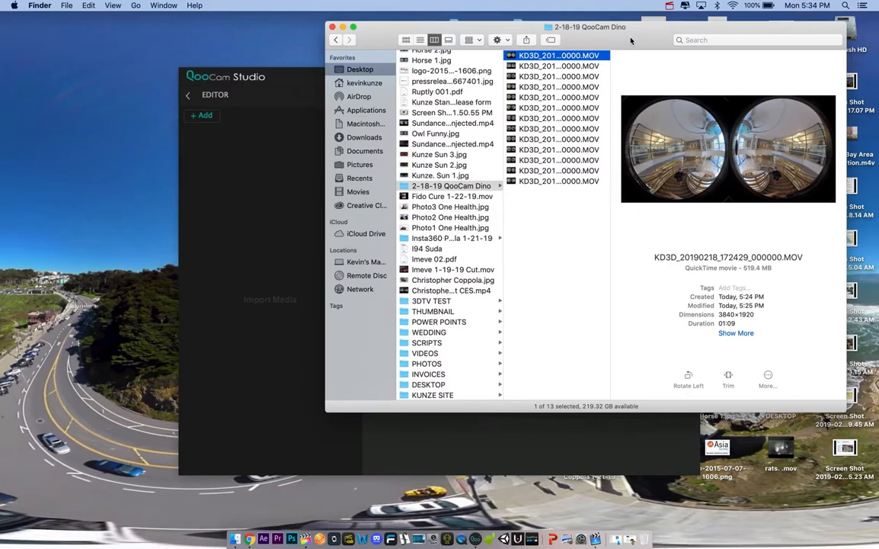
key(cmd+a)
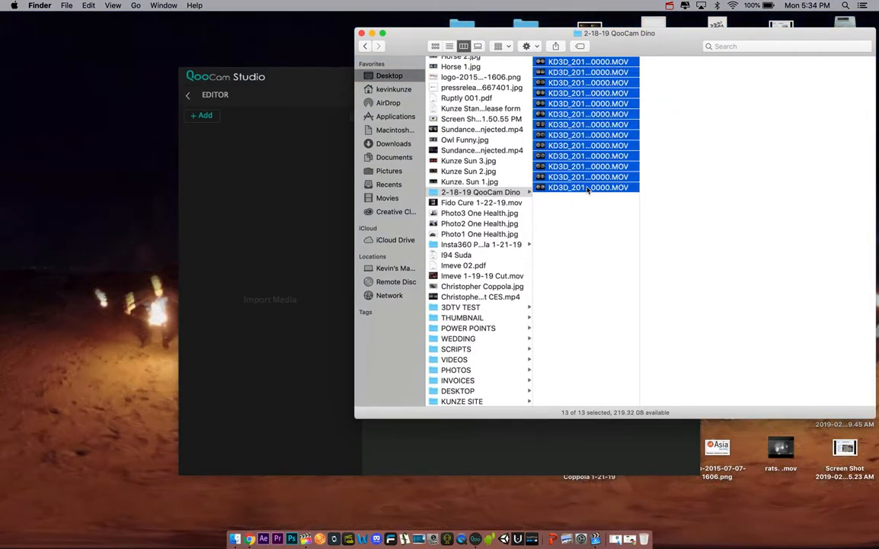
drag(587, 122, 282, 220)
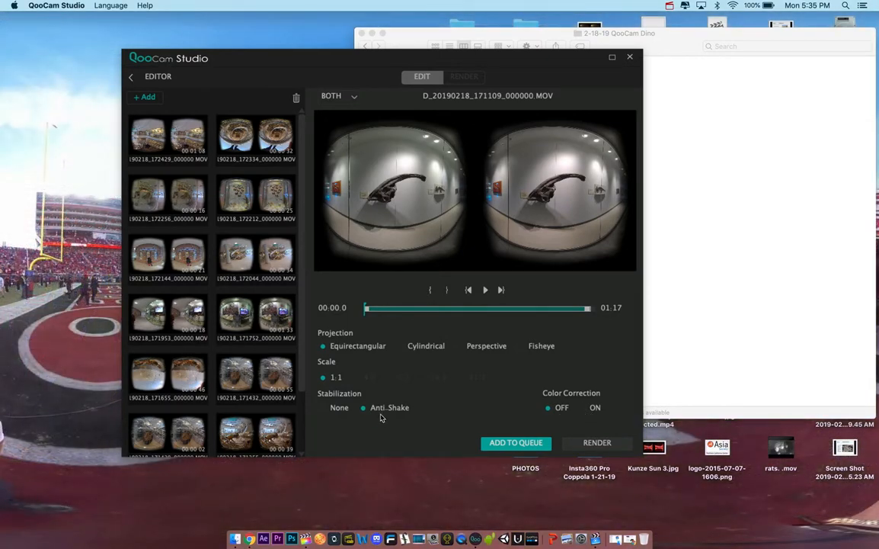
mouse_move(374, 417)
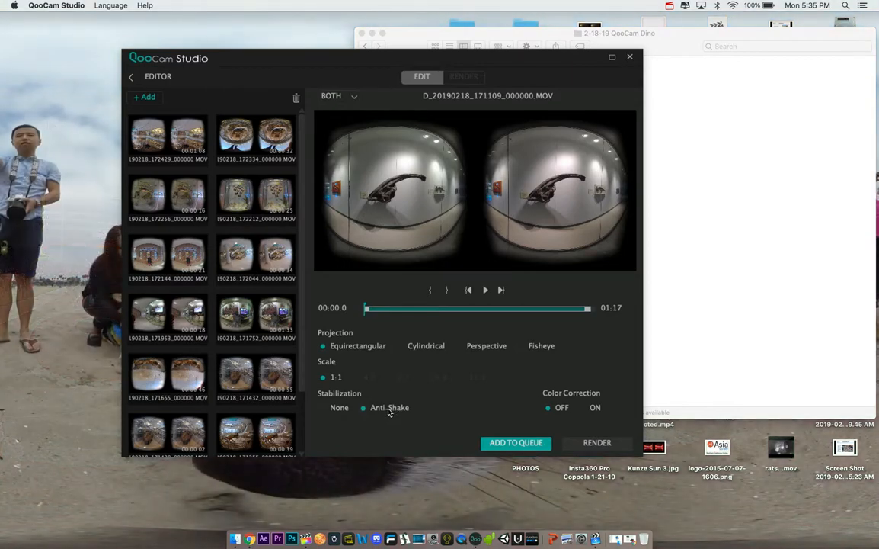
mouse_move(361, 360)
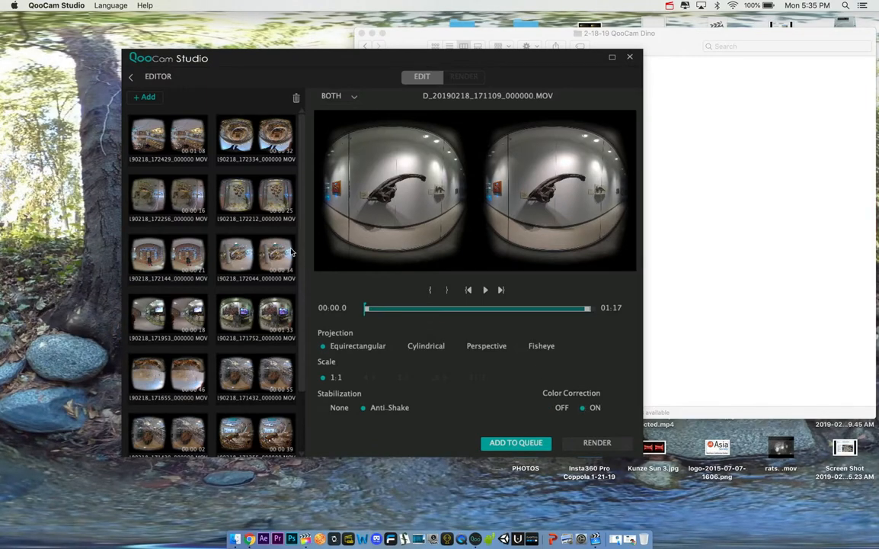
- Enable Anti-Shake and Color Correction on the clip and add it to the render queue
click(167, 137)
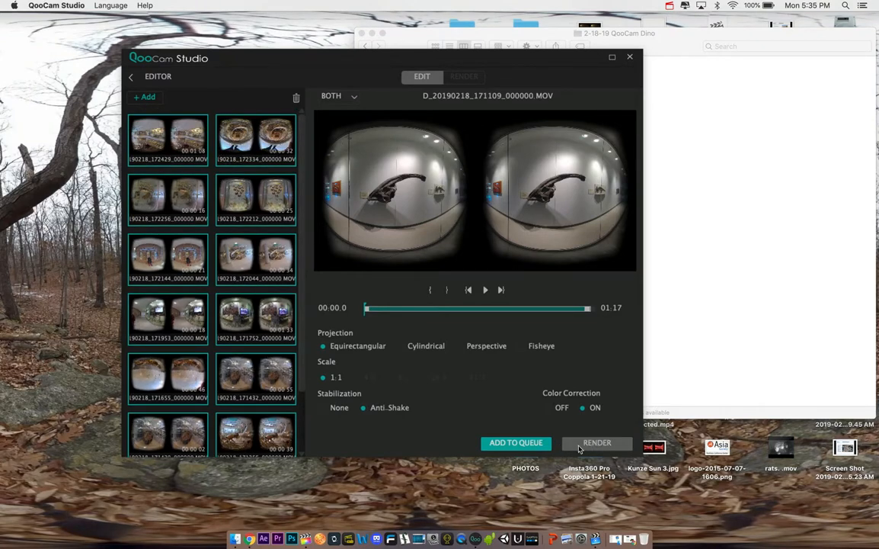
click(515, 442)
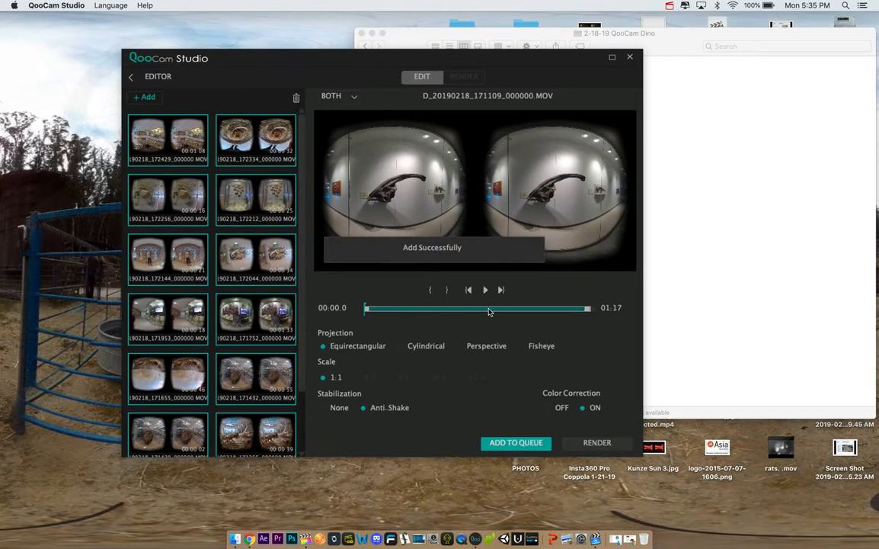
click(463, 77)
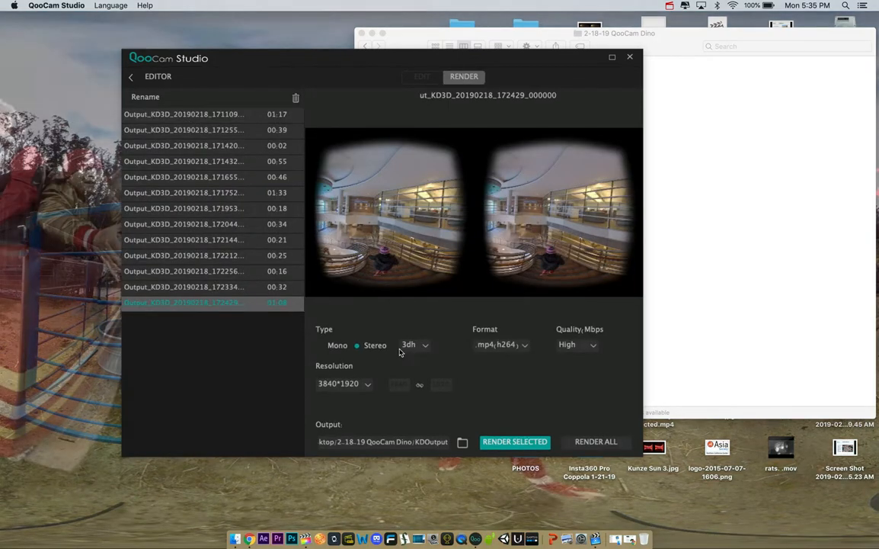
- Render the queued clip as Stereo 3dh, high-quality mp4 h264 at 3840×1920 into KDOutput
click(343, 384)
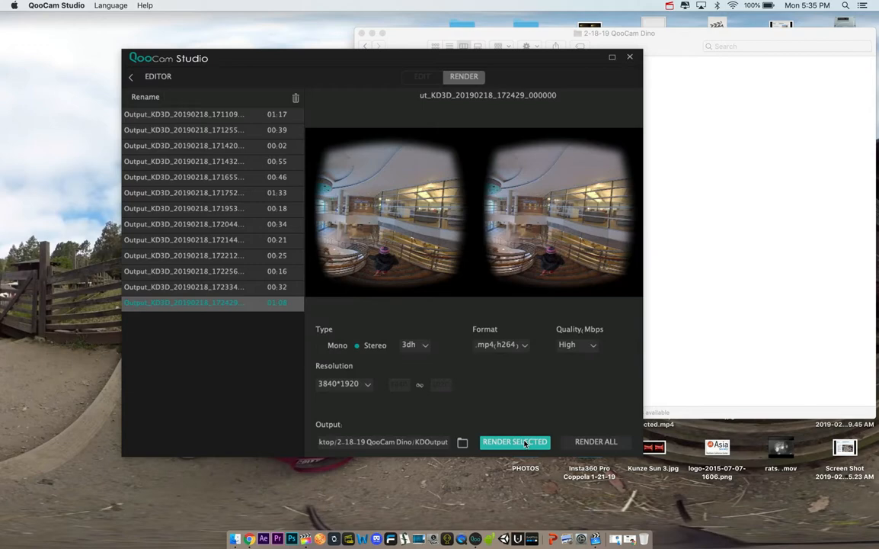
click(515, 442)
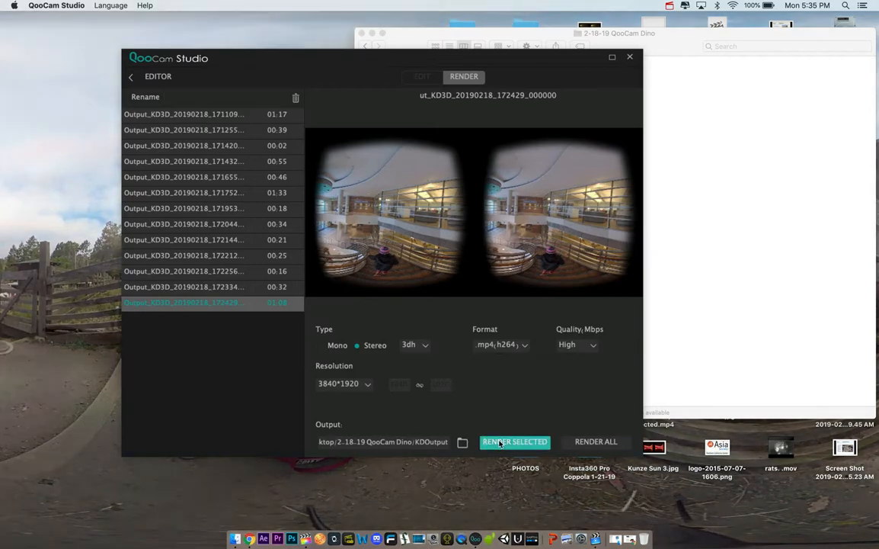
click(515, 442)
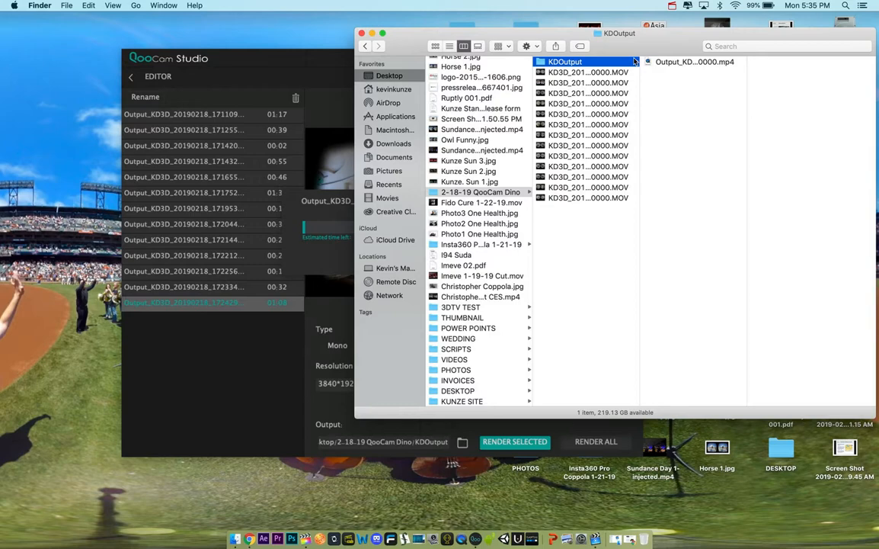
click(515, 442)
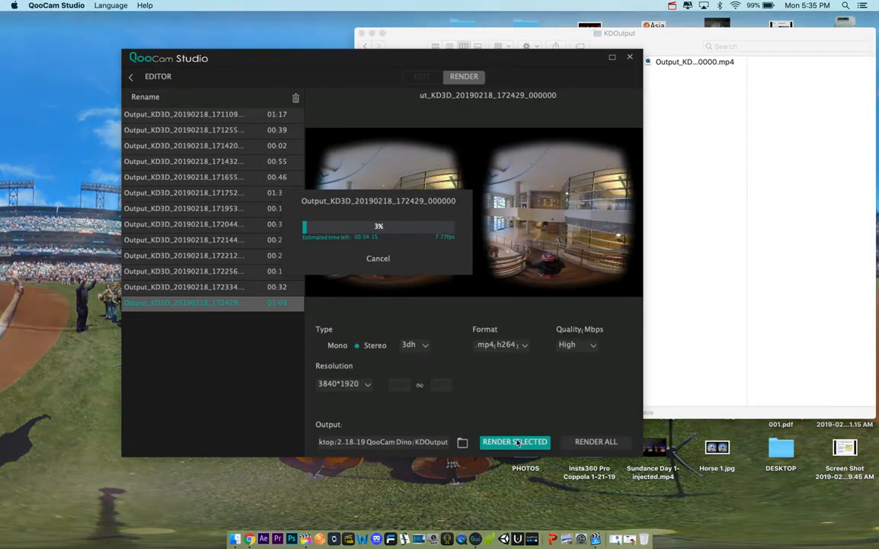